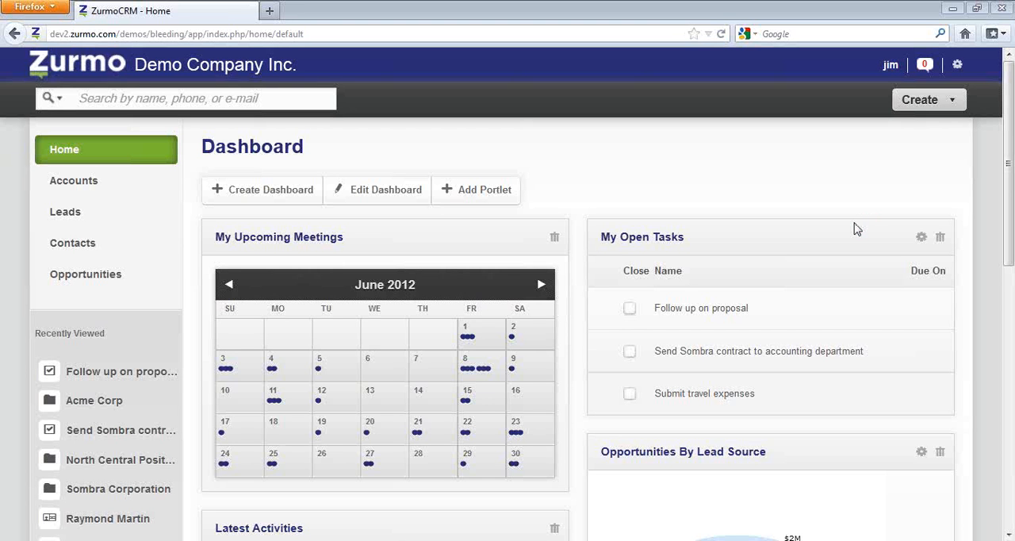
{"action": "mouse_move", "coordinate": [805, 275]}
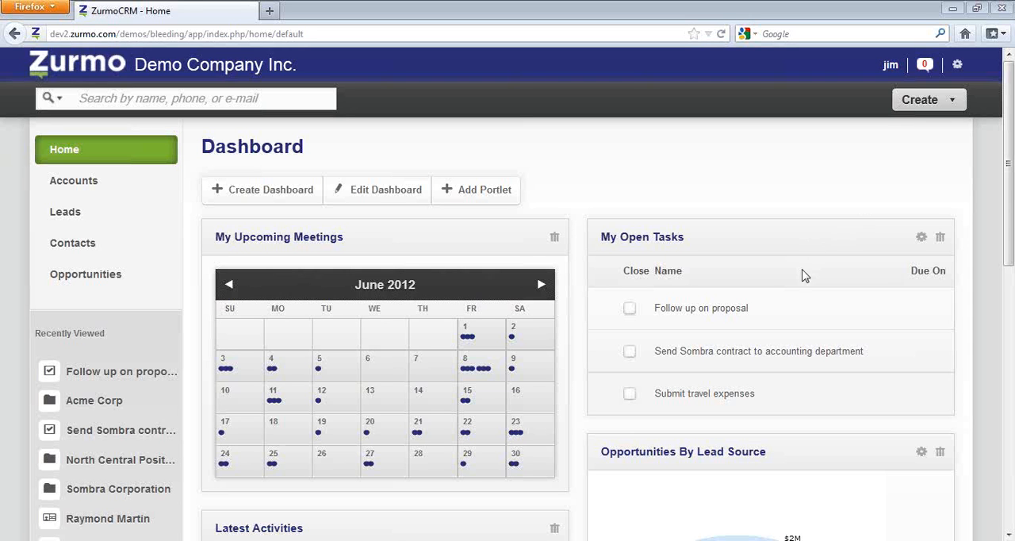
{"action": "mouse_move", "coordinate": [803, 287]}
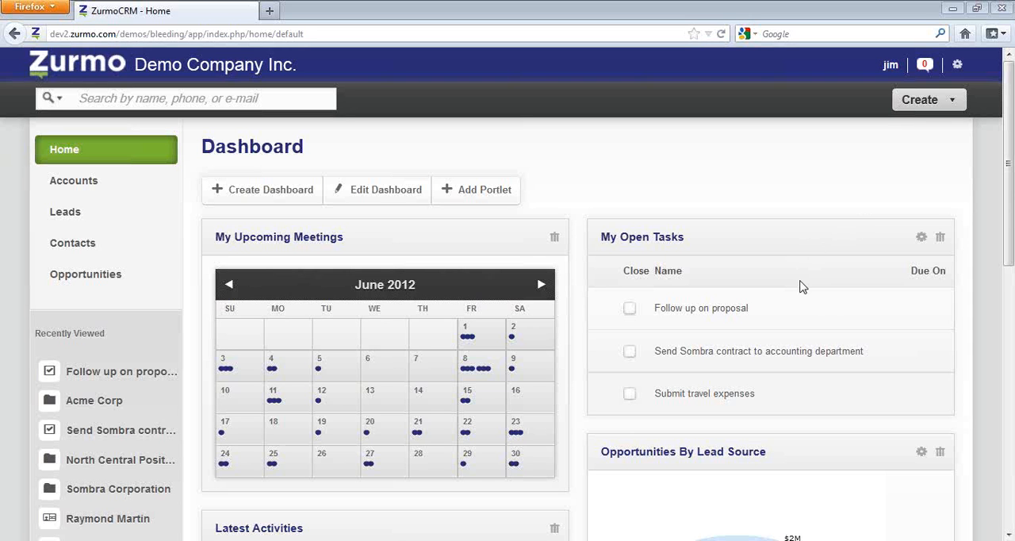
{"action": "mouse_move", "coordinate": [819, 331]}
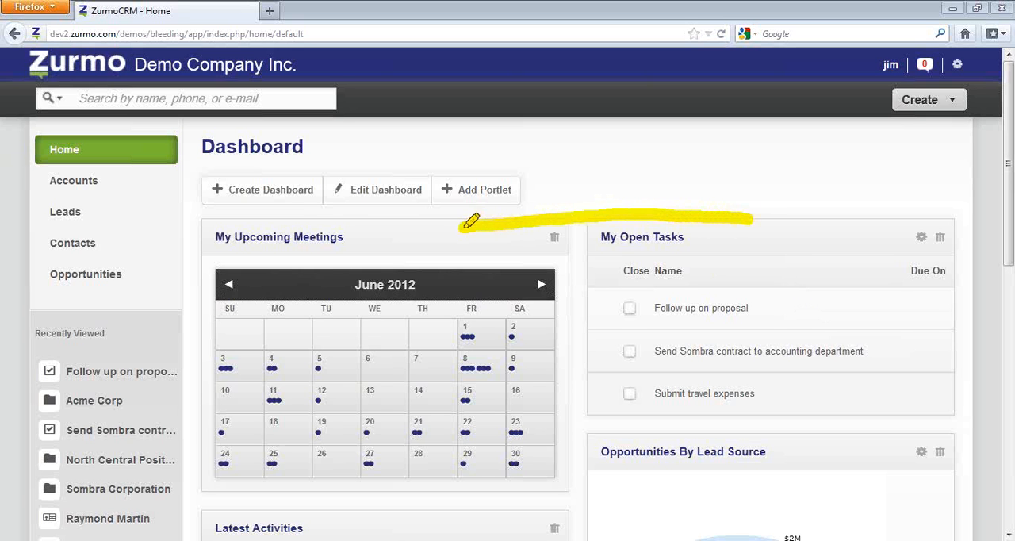
Drag a dashboard portlet, scroll the dashboard, and cancel removing a portlet.
{"action": "left_click_drag", "start_coordinate": [468, 222], "coordinate": [202, 484]}
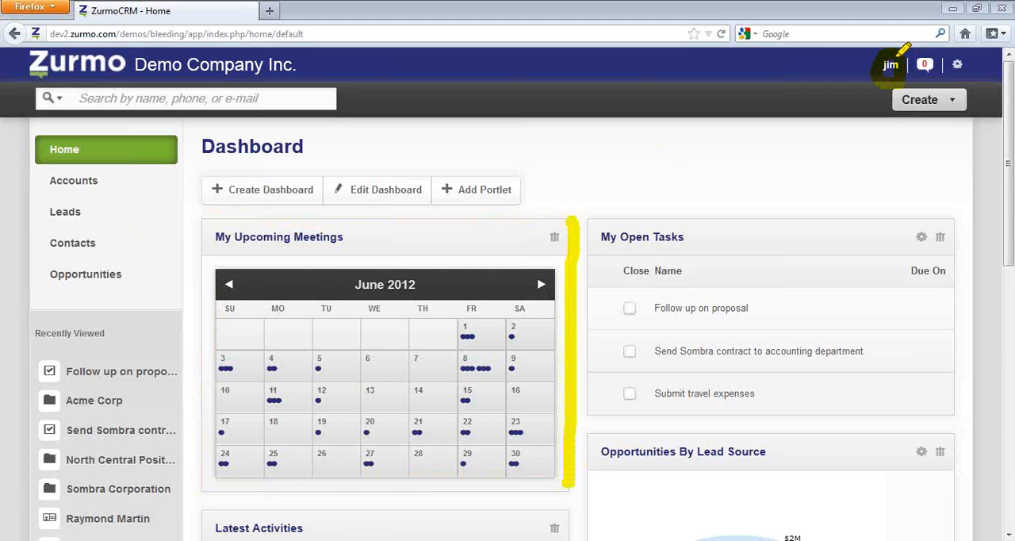
{"action": "mouse_move", "coordinate": [371, 219]}
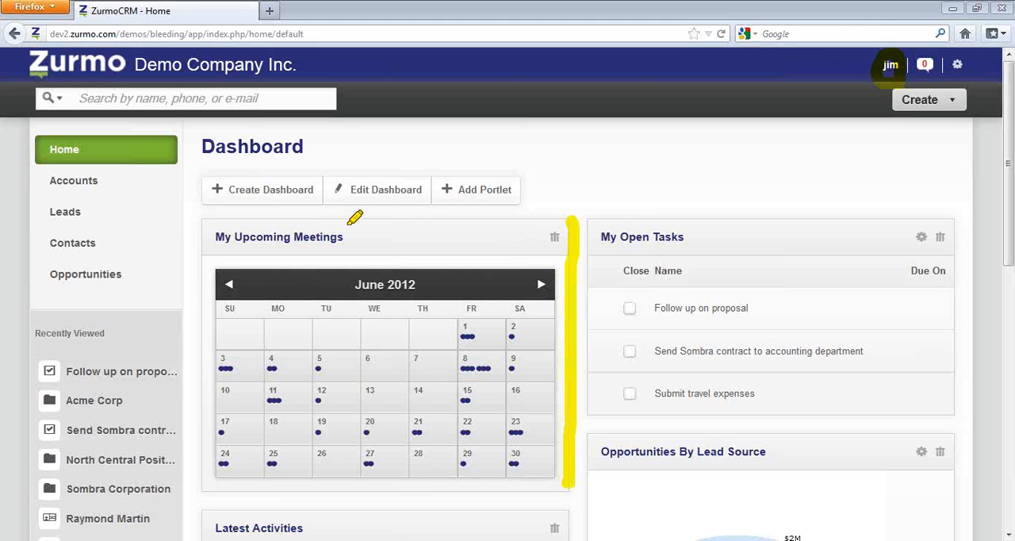
{"action": "mouse_move", "coordinate": [316, 215]}
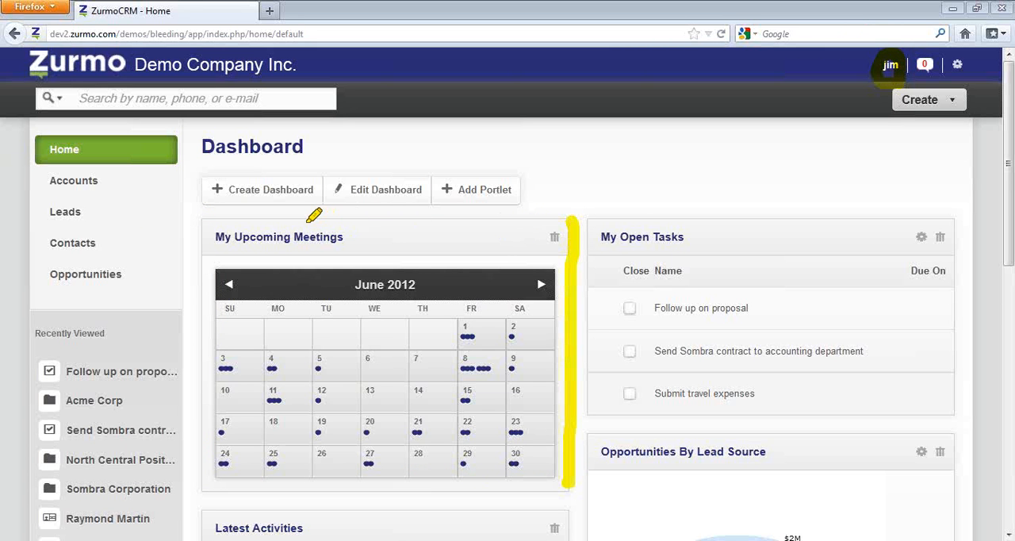
{"action": "mouse_move", "coordinate": [375, 216]}
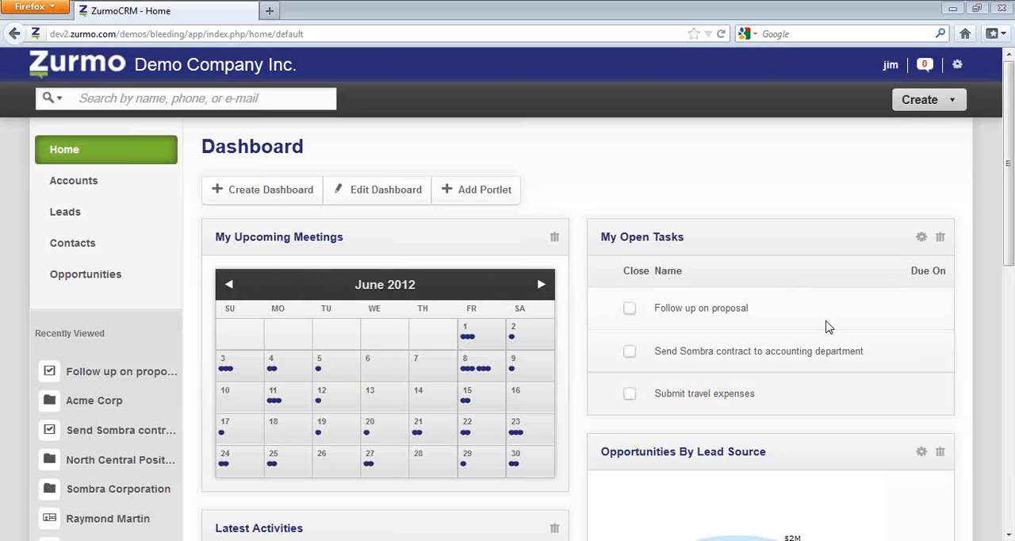
{"action": "mouse_move", "coordinate": [964, 107]}
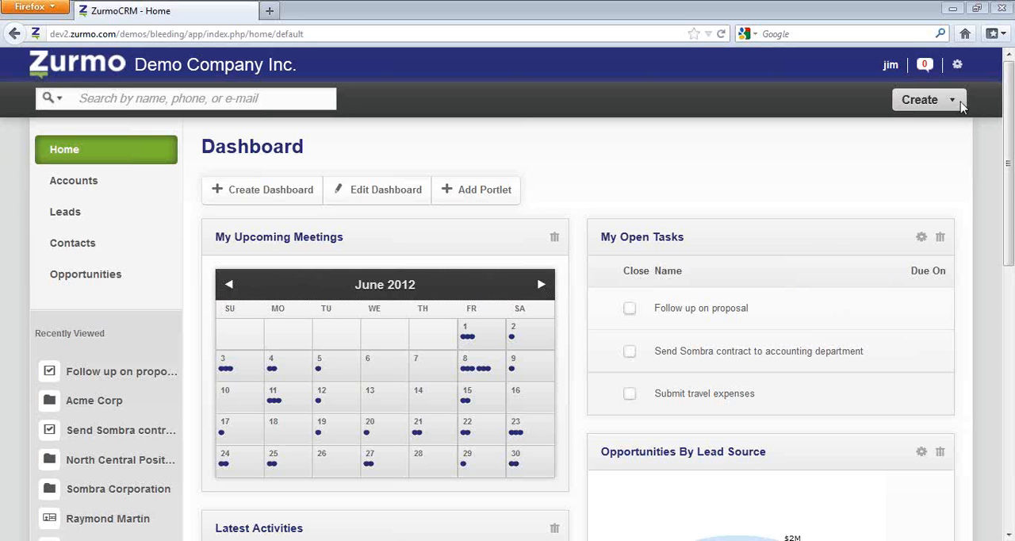
{"action": "scroll", "scroll_direction": "down", "scroll_amount": 3}
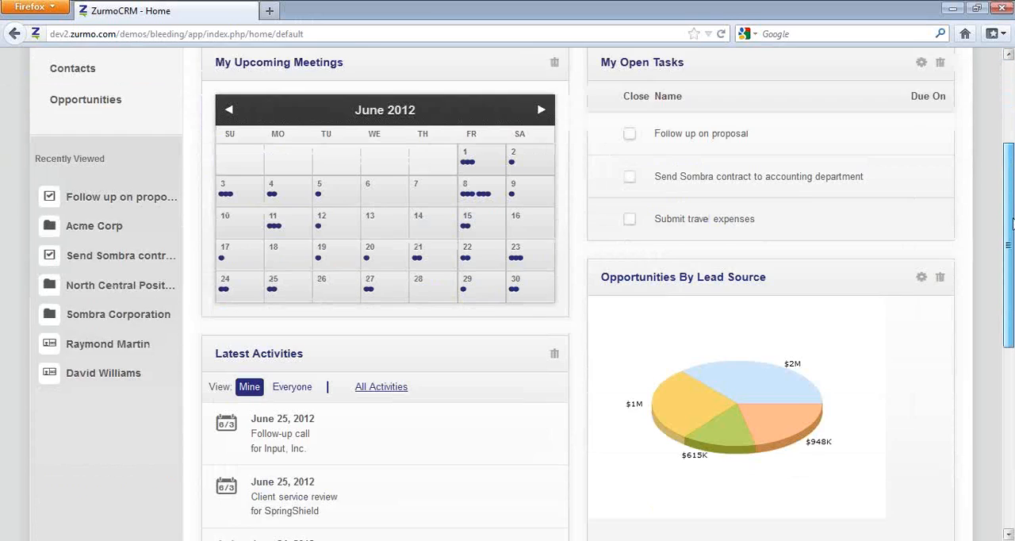
{"action": "scroll", "scroll_direction": "down", "scroll_amount": 3}
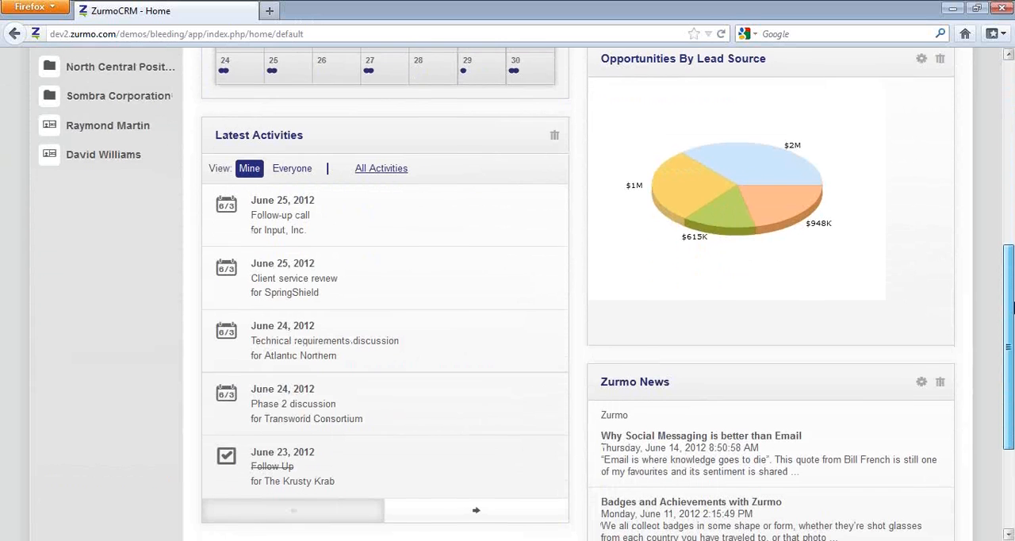
{"action": "scroll", "scroll_direction": "down", "scroll_amount": 3}
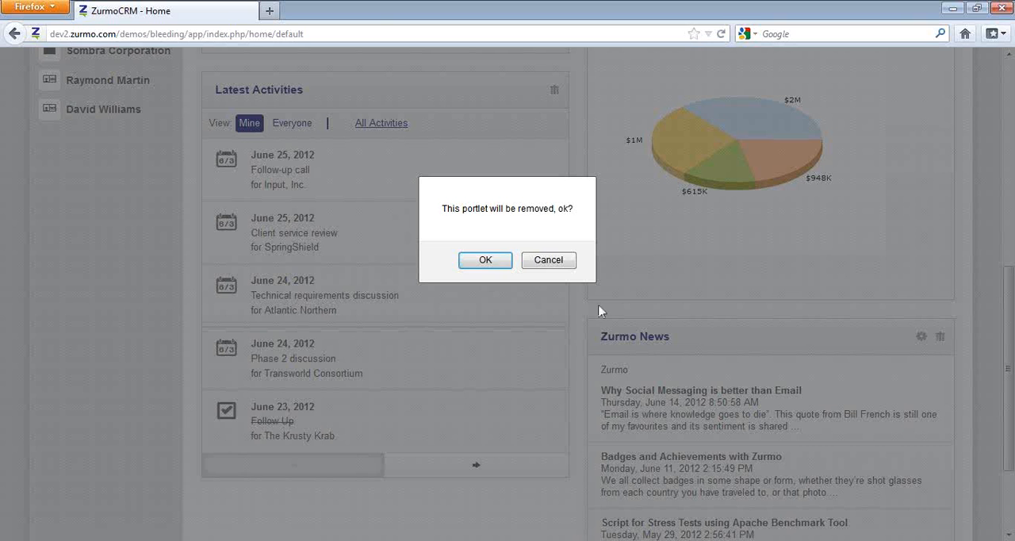
{"action": "left_click", "coordinate": [485, 261]}
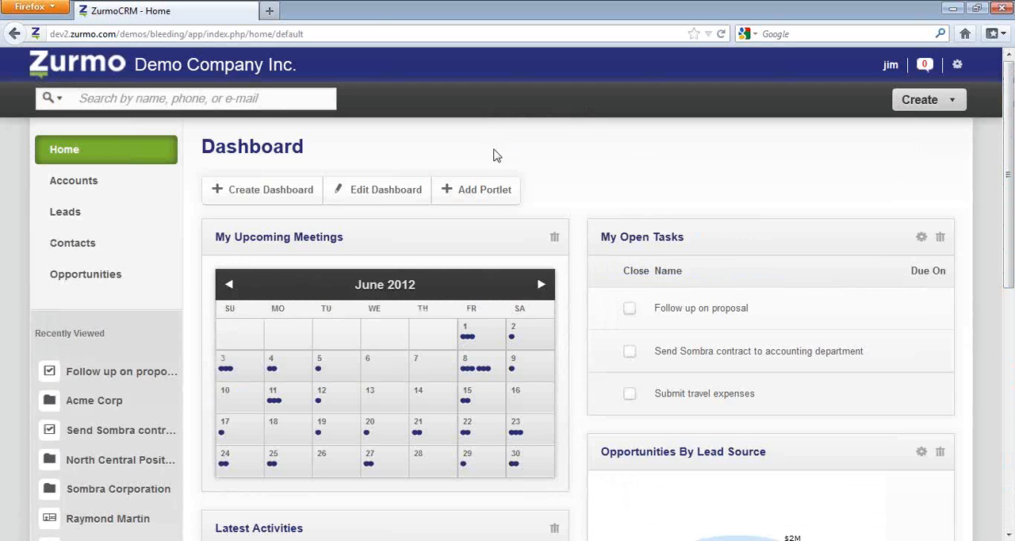
{"action": "mouse_move", "coordinate": [481, 194]}
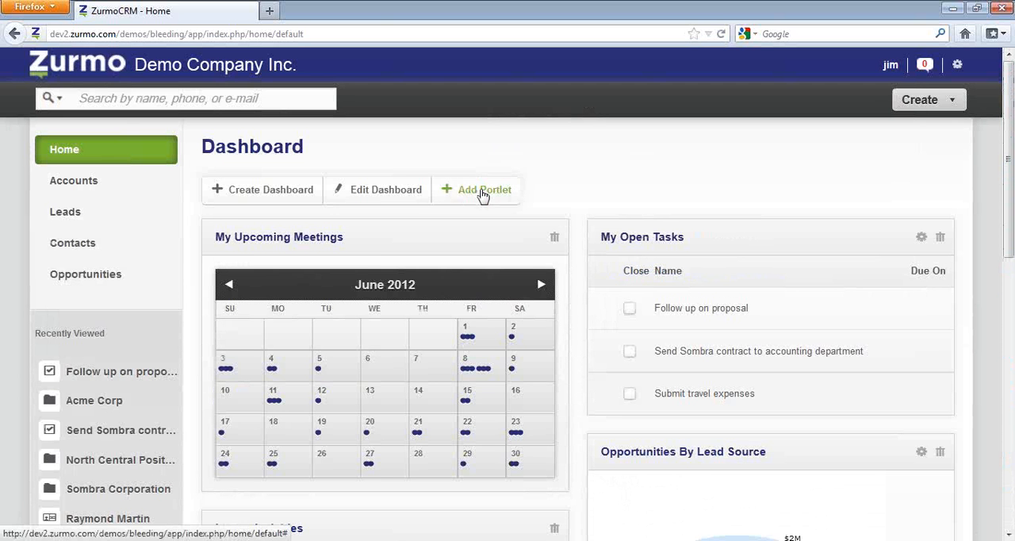
Add the My Opportunities portlet to the top of the dashboard.
{"action": "left_click", "coordinate": [484, 190]}
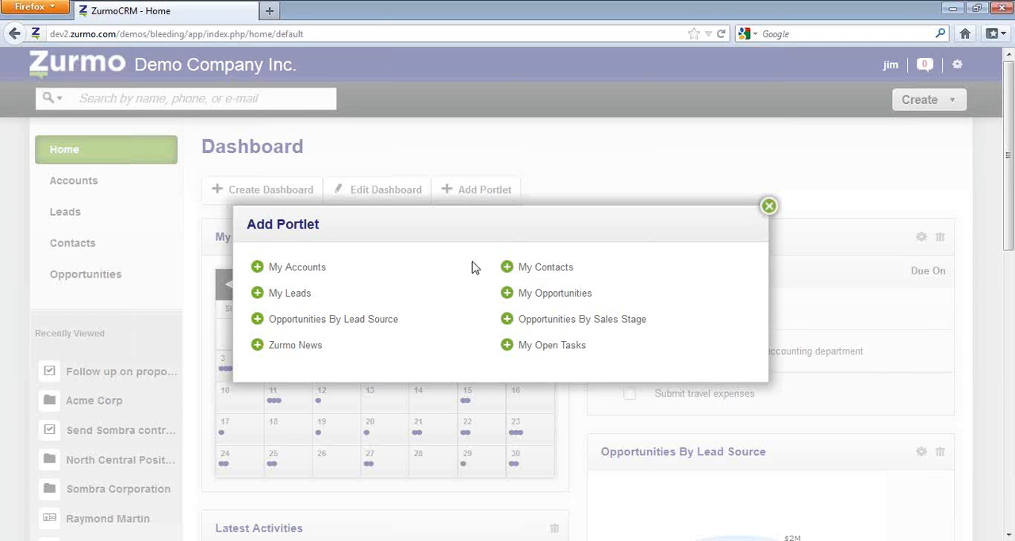
{"action": "left_click", "coordinate": [554, 293]}
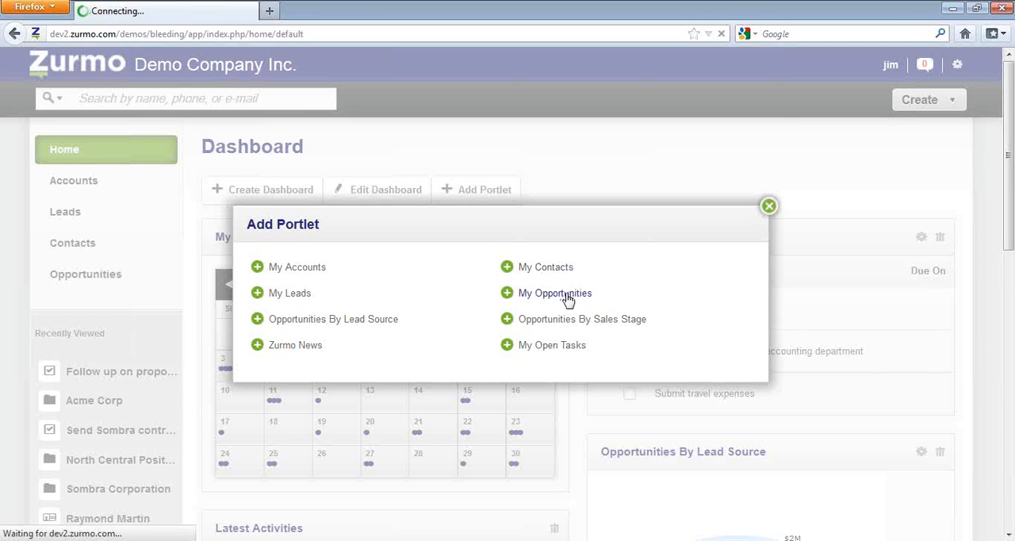
{"action": "left_click", "coordinate": [556, 293]}
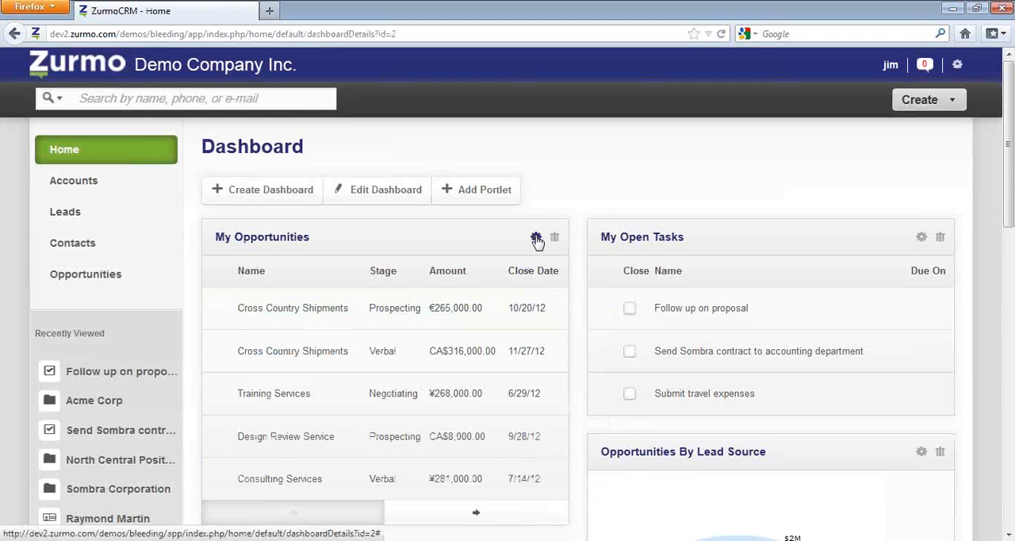
Retitle the portlet 'My Top Opportunities', filter Stage to Prospecting through Verbal, and save.
{"action": "left_click", "coordinate": [534, 239]}
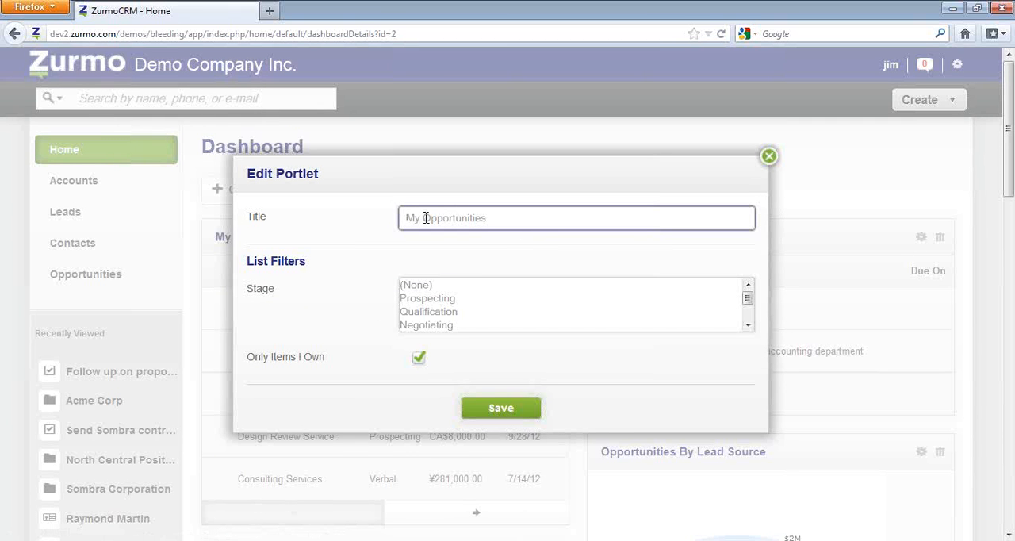
{"action": "type", "text": "Top"}
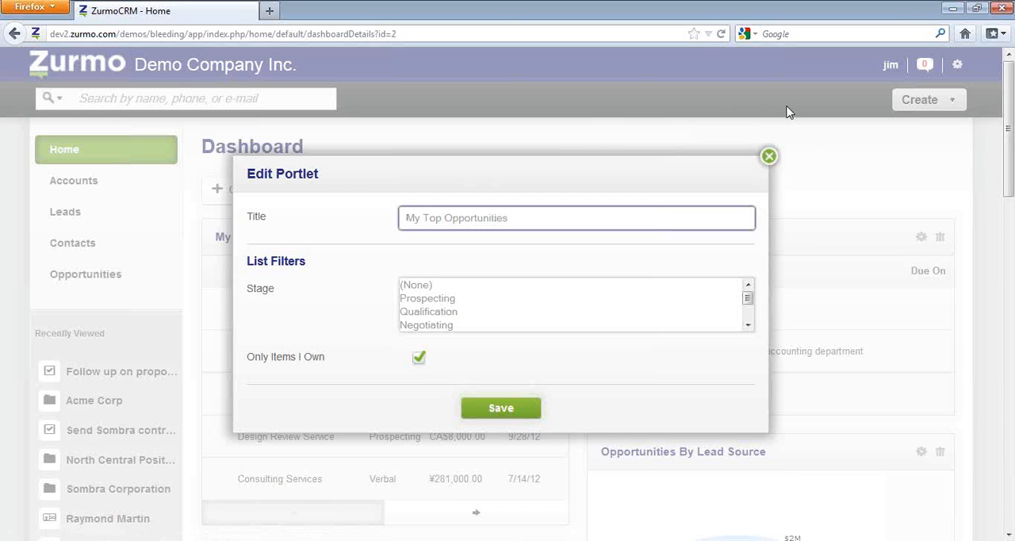
{"action": "left_click", "coordinate": [428, 298]}
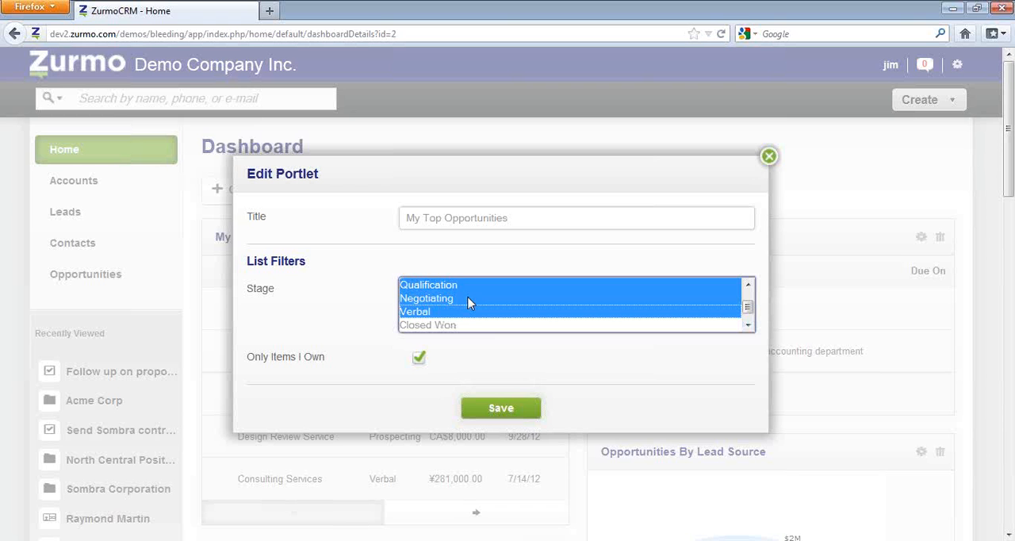
{"action": "mouse_move", "coordinate": [744, 311]}
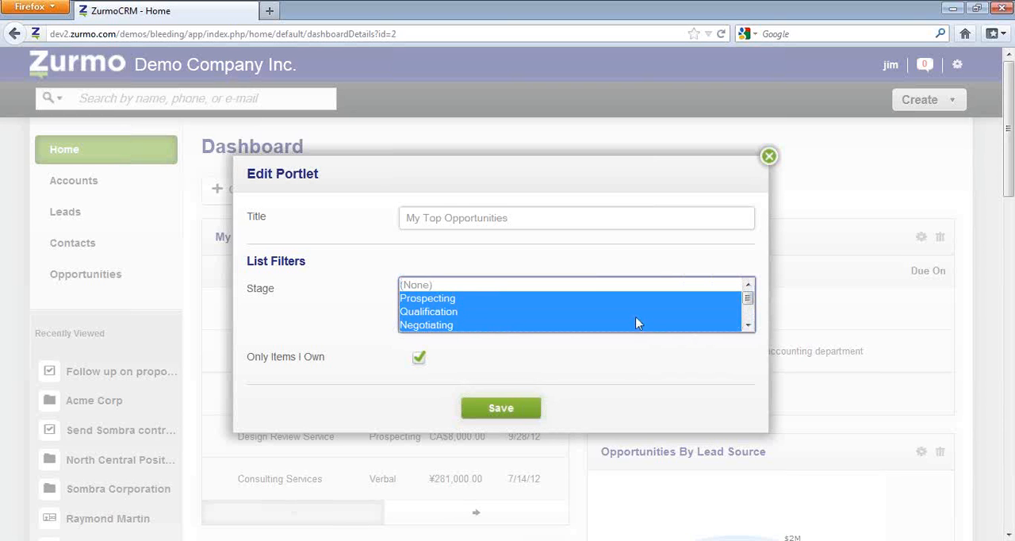
{"action": "left_click", "coordinate": [501, 408]}
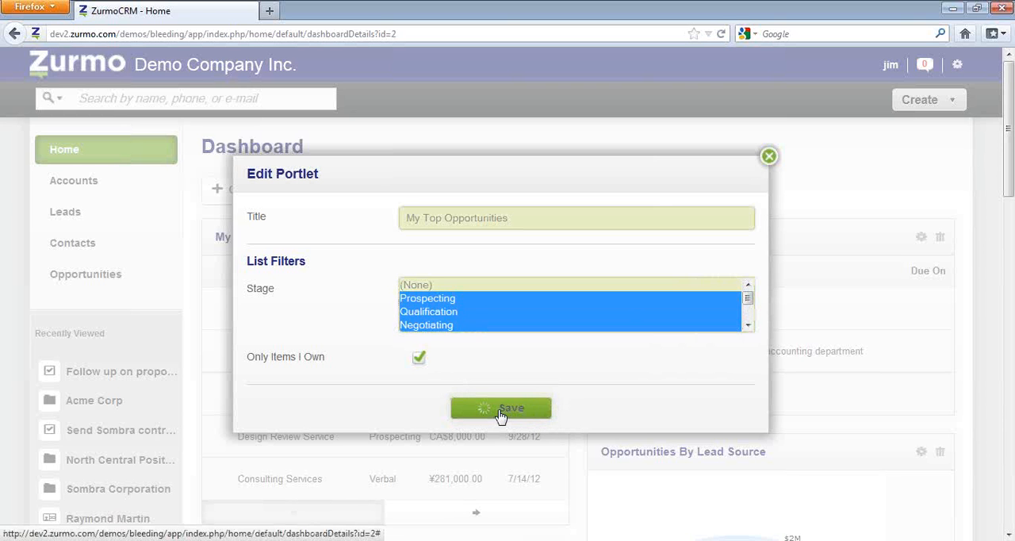
{"action": "left_click", "coordinate": [501, 408]}
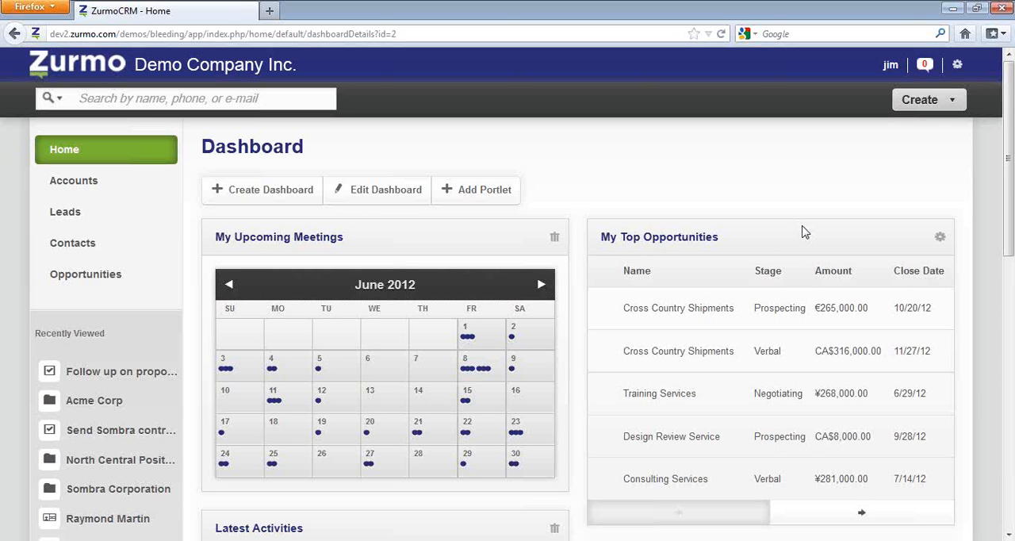
{"action": "mouse_move", "coordinate": [457, 221]}
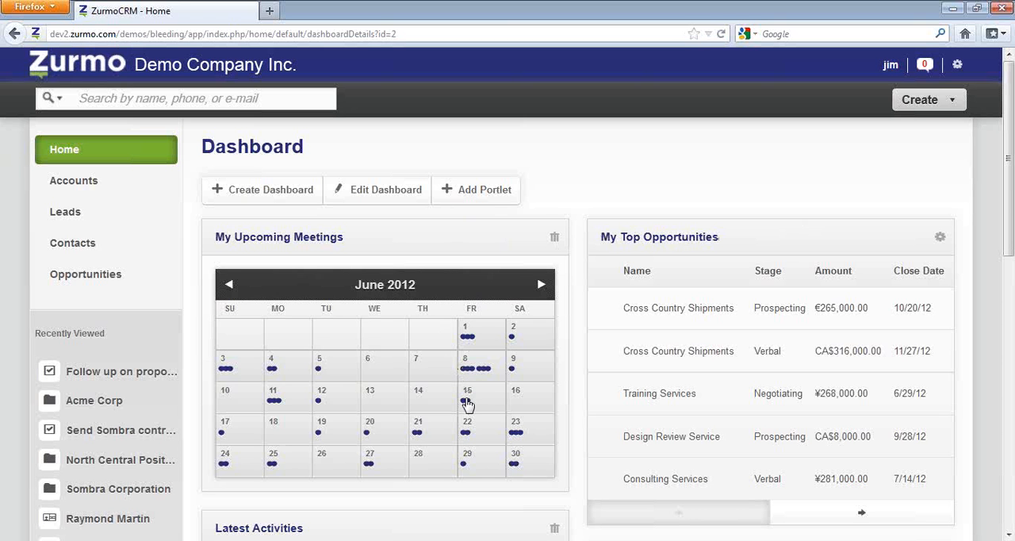
{"action": "left_click", "coordinate": [467, 403]}
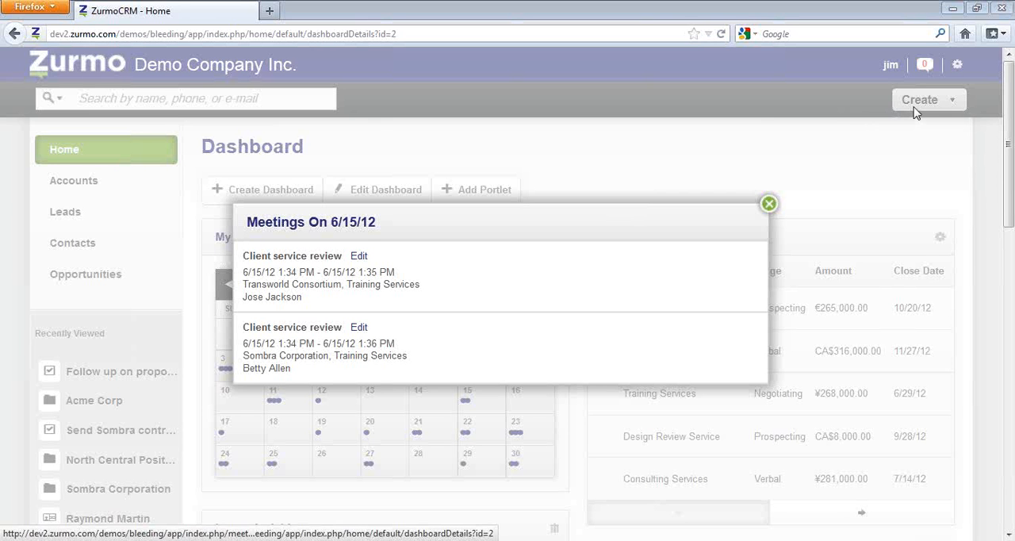
{"action": "left_click", "coordinate": [769, 204]}
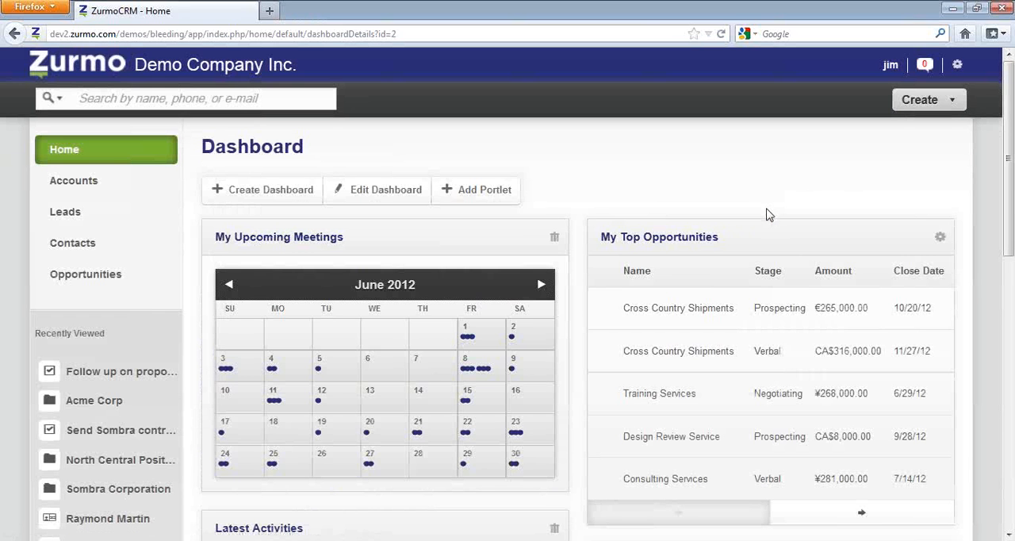
{"action": "mouse_move", "coordinate": [959, 123]}
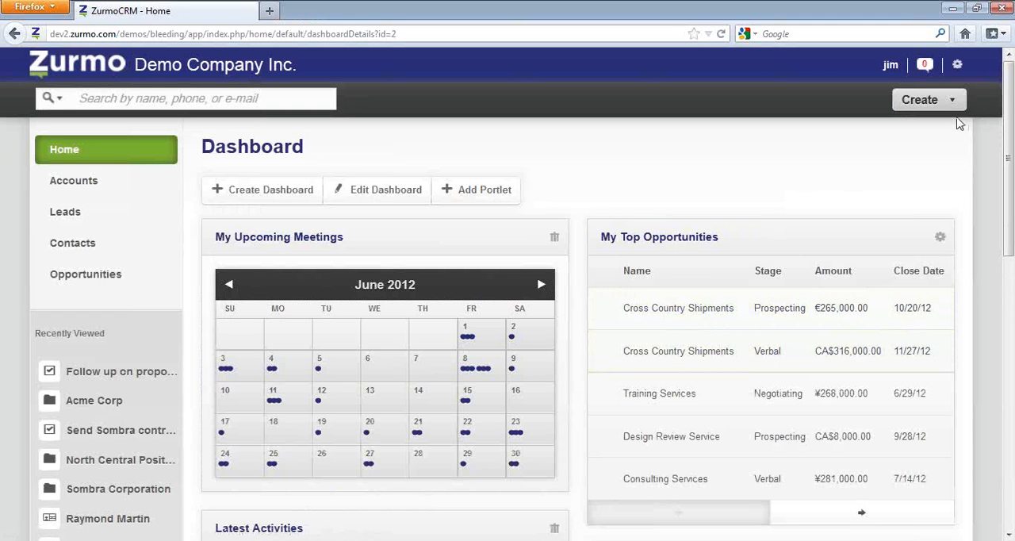
{"action": "scroll", "scroll_direction": "down", "scroll_amount": 3}
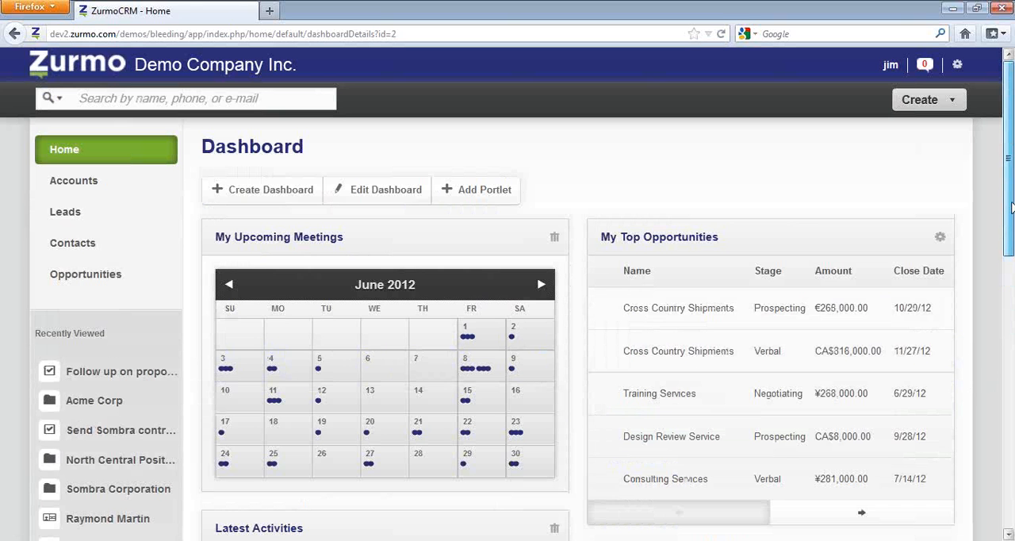
{"action": "mouse_move", "coordinate": [369, 196]}
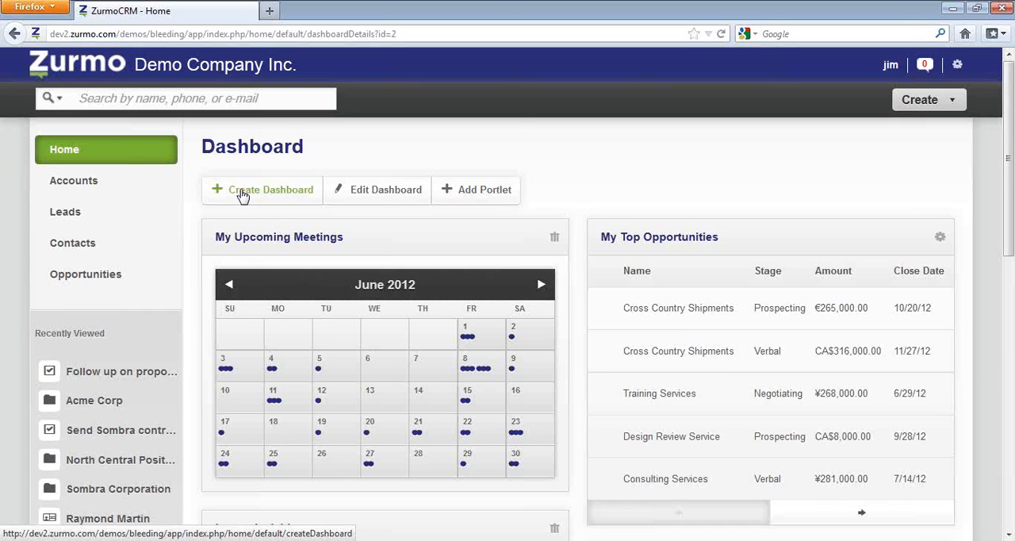
{"action": "mouse_move", "coordinate": [253, 196]}
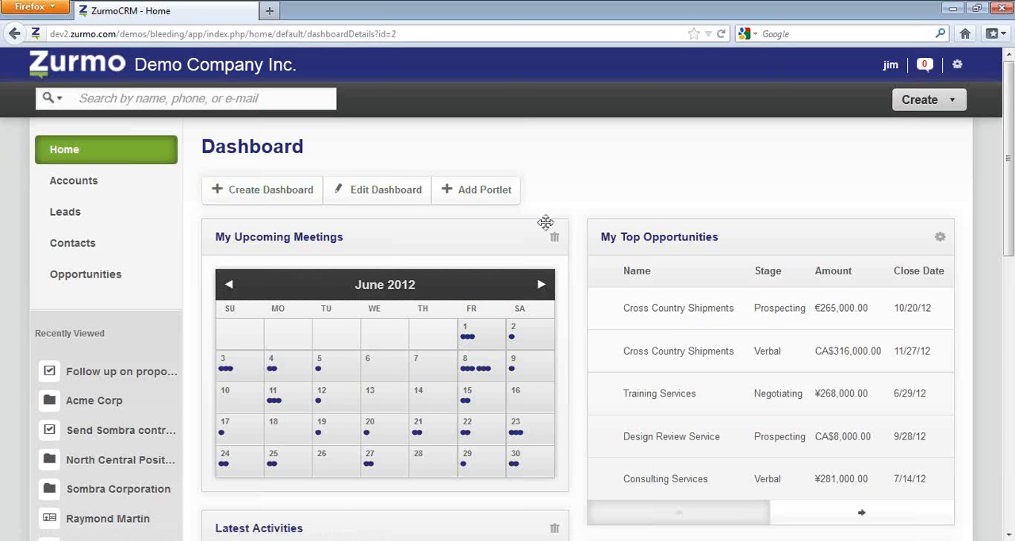
{"action": "mouse_move", "coordinate": [675, 329]}
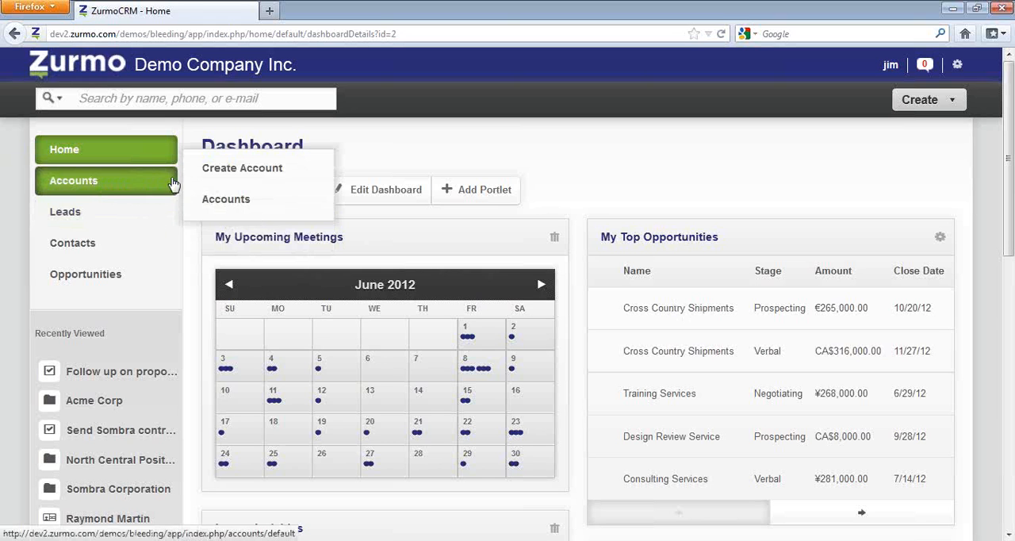
{"action": "mouse_move", "coordinate": [244, 167]}
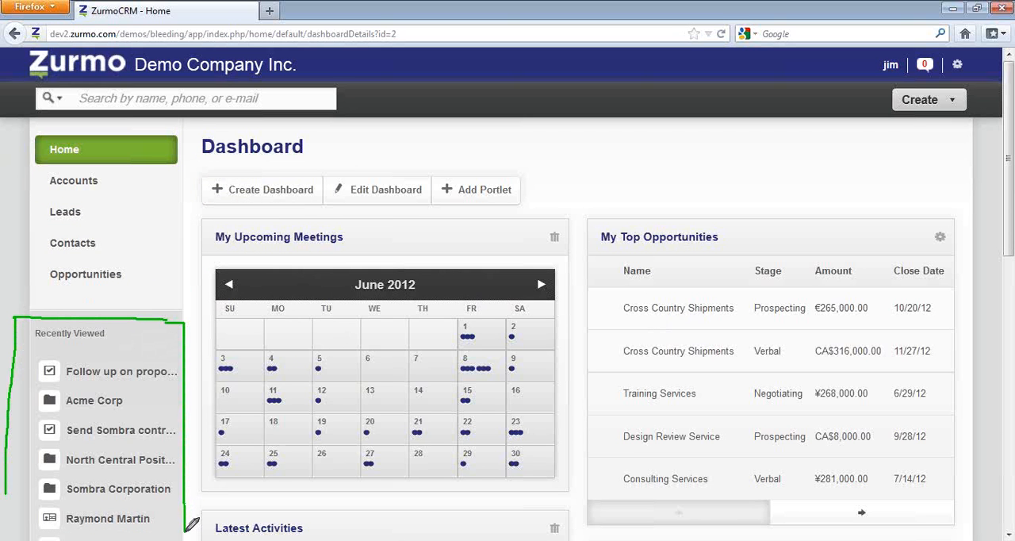
{"action": "mouse_move", "coordinate": [421, 345]}
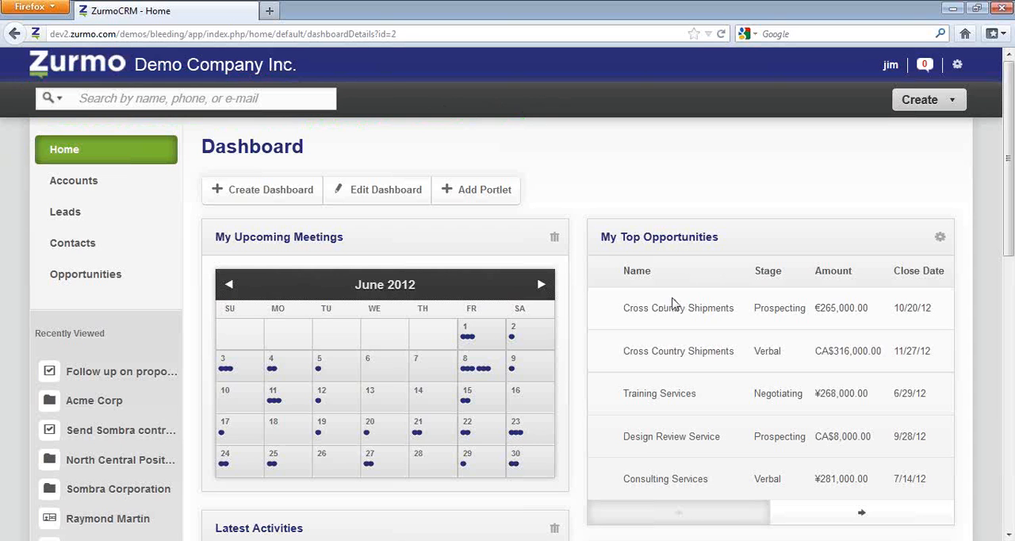
{"action": "left_click", "coordinate": [191, 98]}
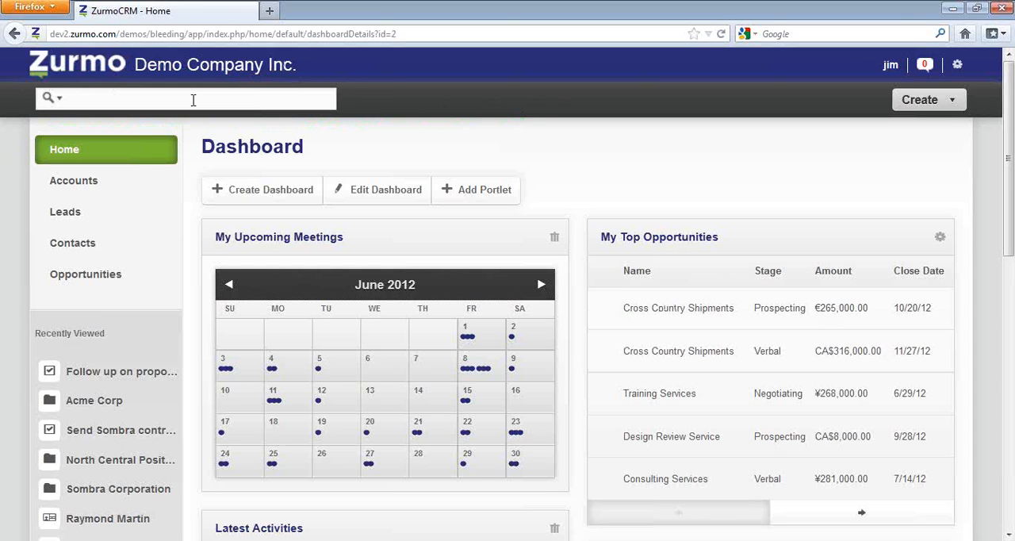
{"action": "type", "text": "ray"}
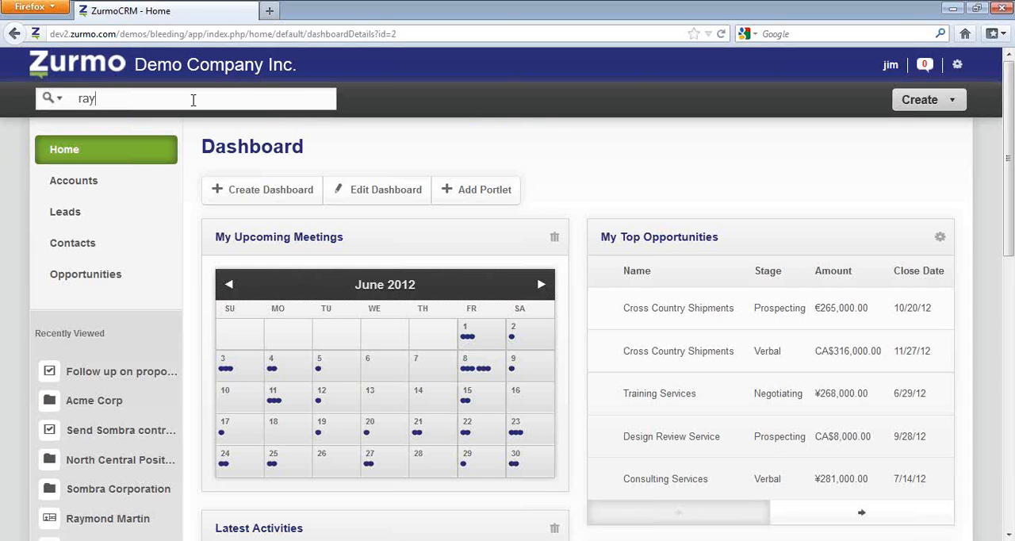
{"action": "type", "text": "ray"}
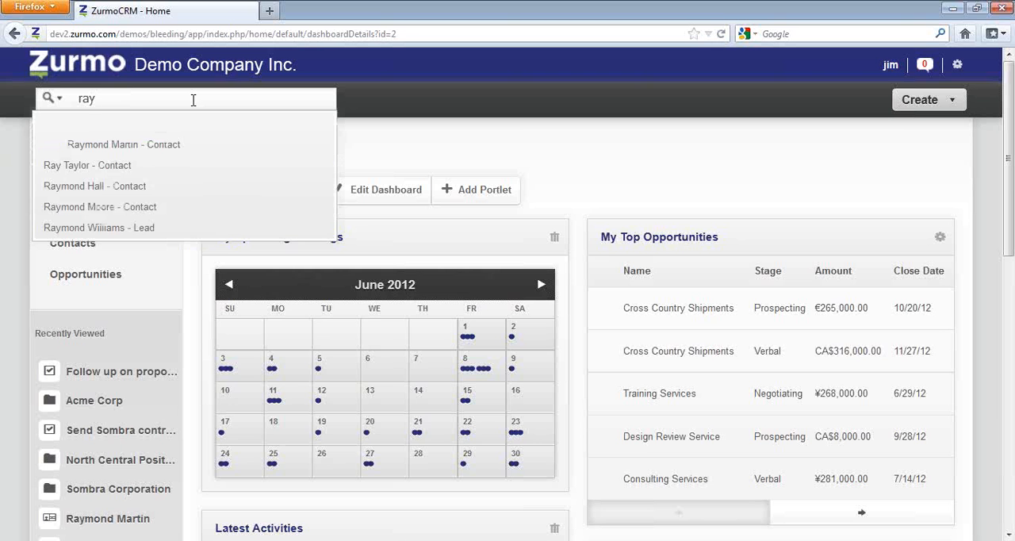
{"action": "mouse_move", "coordinate": [522, 86]}
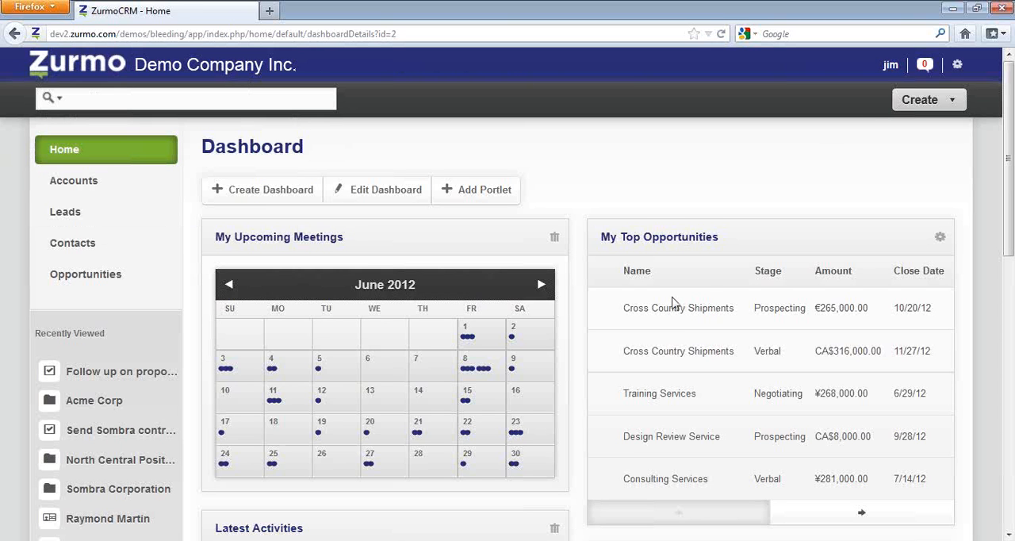
{"action": "mouse_move", "coordinate": [898, 56]}
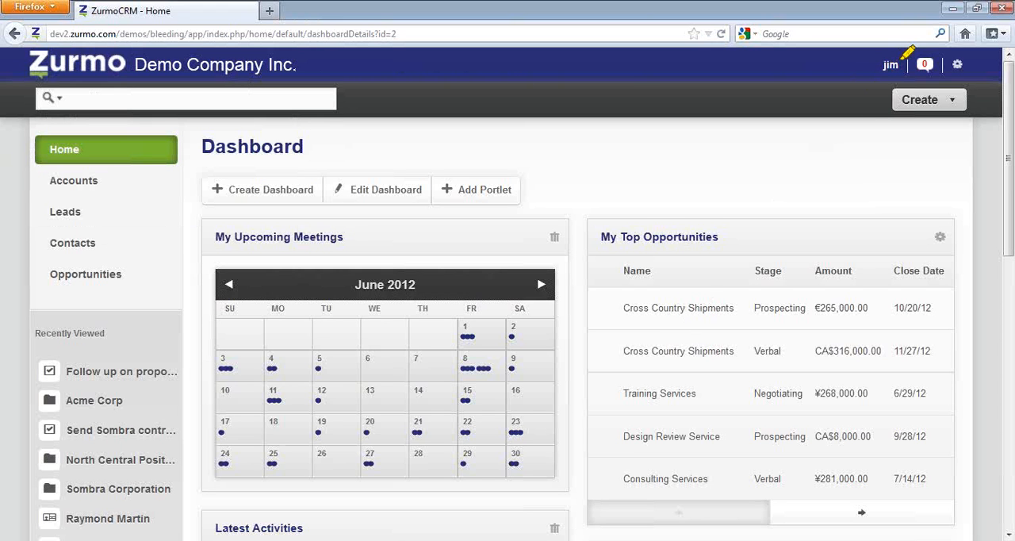
{"action": "mouse_move", "coordinate": [667, 301]}
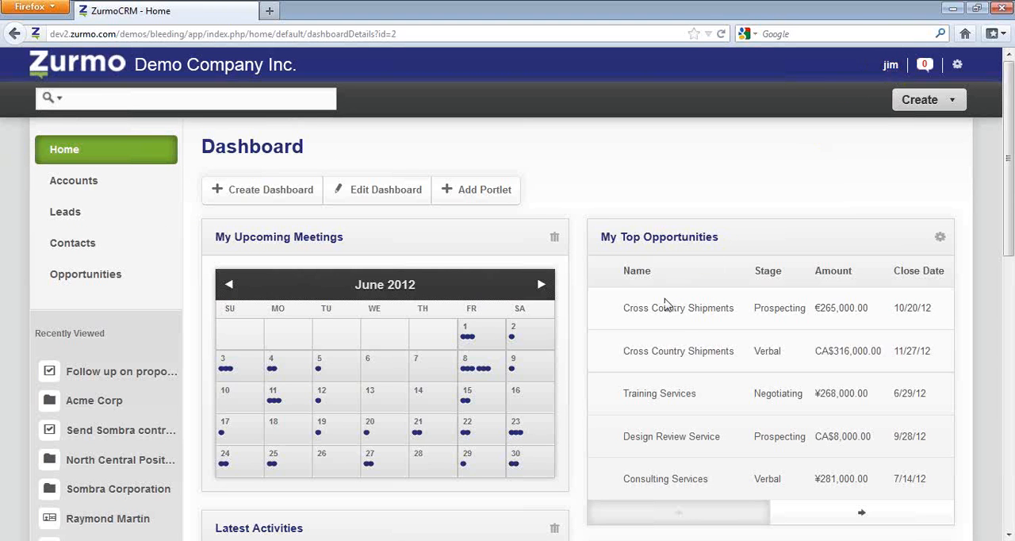
Review the user account options and notifications, then show the Forums and About Zurmo menu.
{"action": "left_click", "coordinate": [890, 64]}
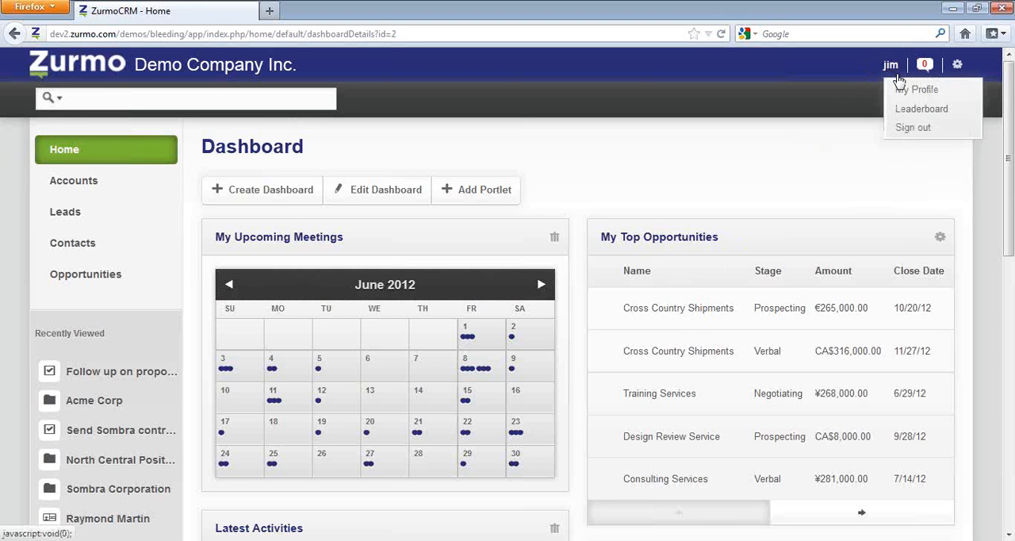
{"action": "mouse_move", "coordinate": [910, 88]}
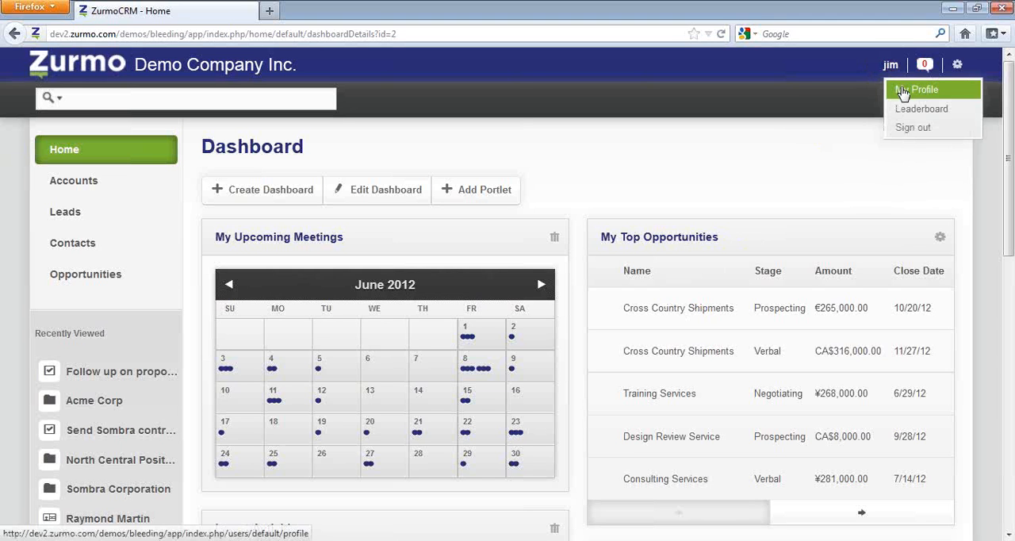
{"action": "mouse_move", "coordinate": [910, 109]}
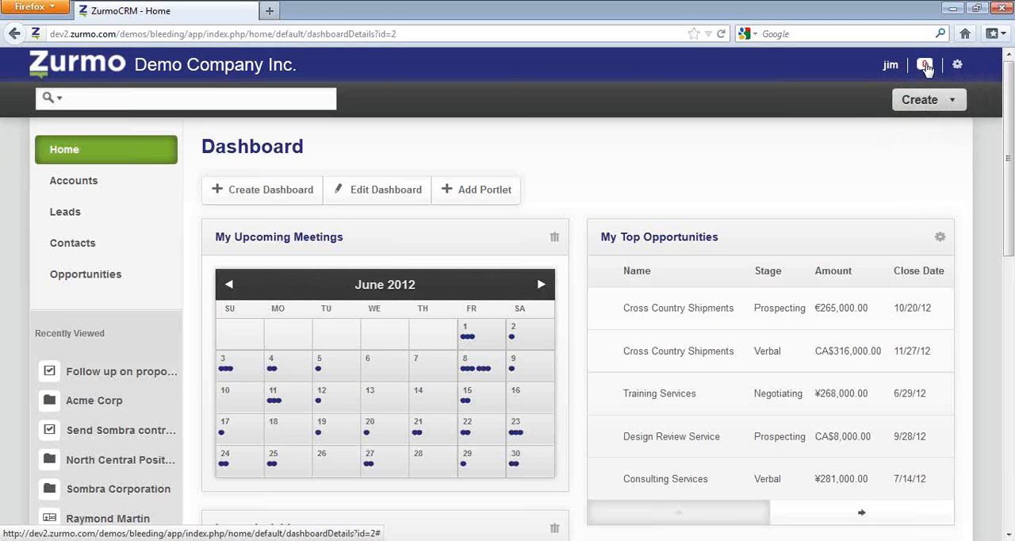
{"action": "left_click", "coordinate": [957, 64]}
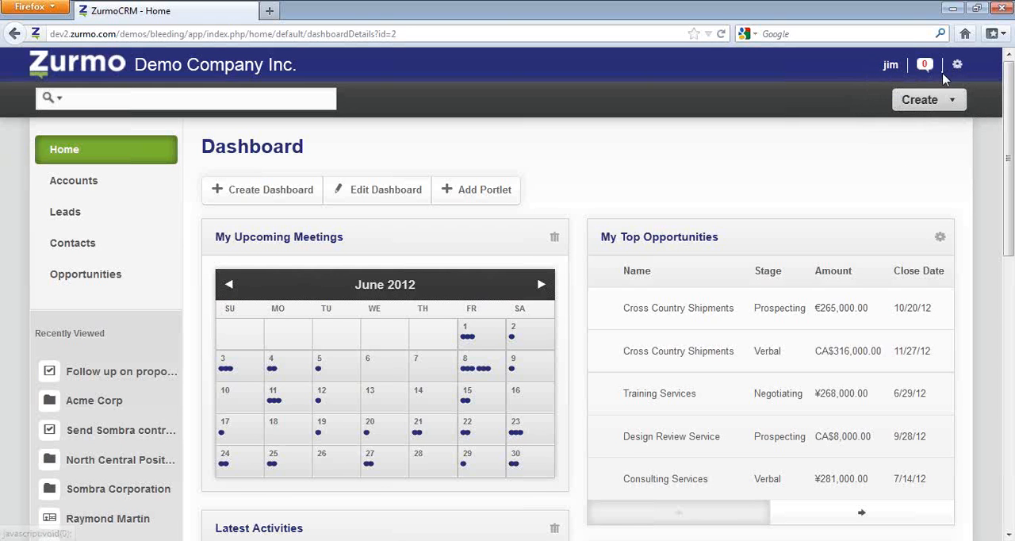
{"action": "left_click", "coordinate": [957, 64]}
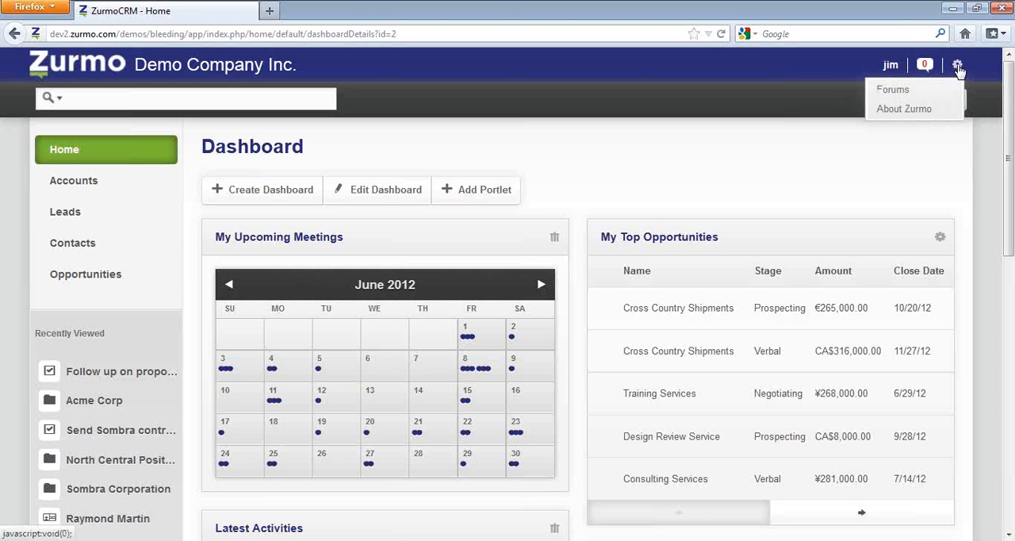